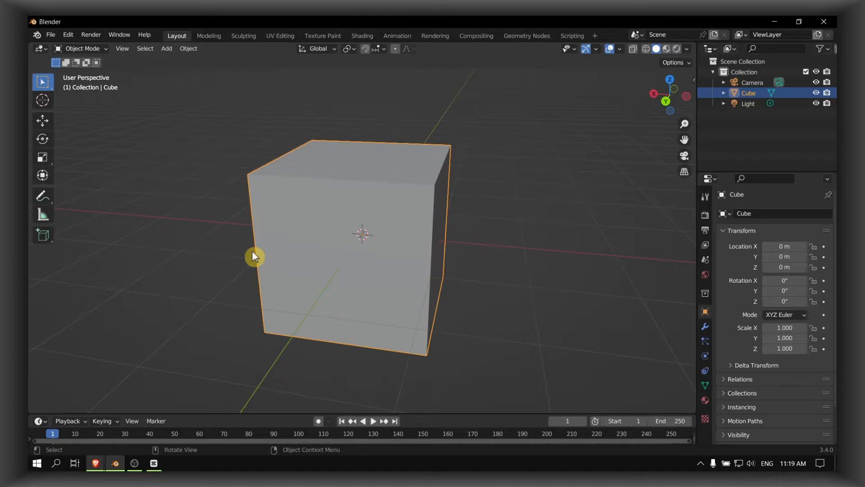
{"action": "mouse_move", "coordinate": [269, 249]}
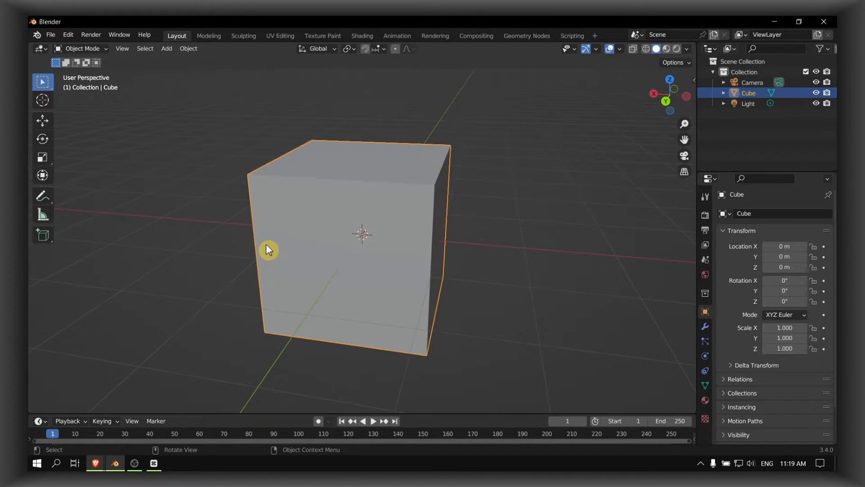
{"action": "mouse_move", "coordinate": [287, 228]}
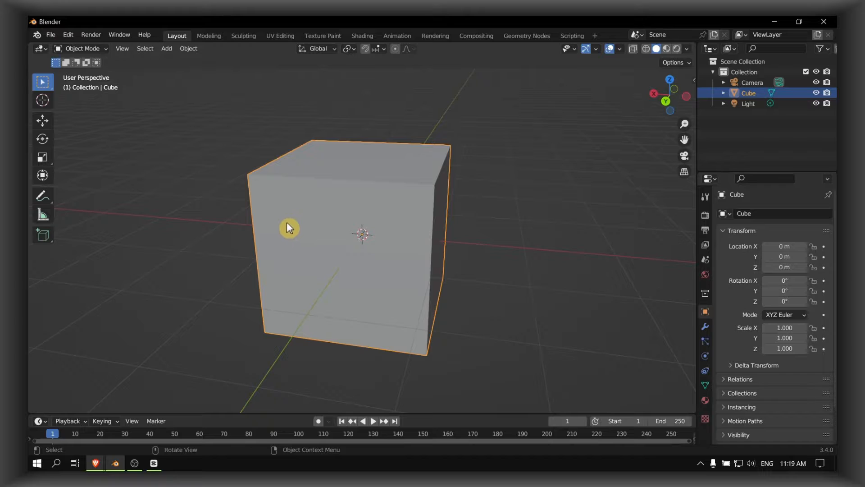
Enter Edit Mode on the default cube to begin mesh editing.
{"action": "left_click", "coordinate": [82, 48]}
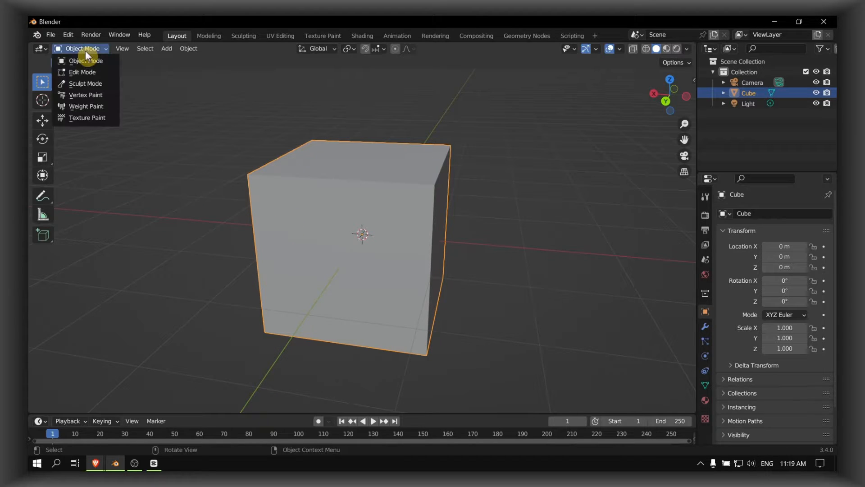
{"action": "left_click", "coordinate": [82, 73]}
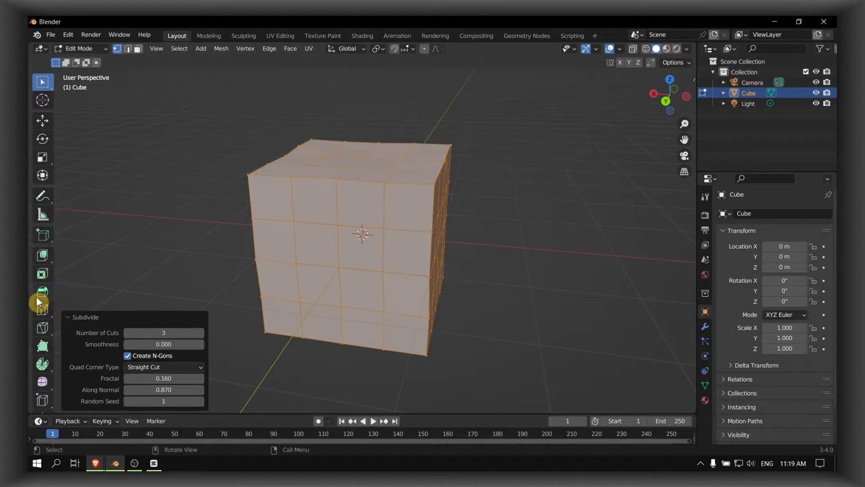
{"action": "mouse_move", "coordinate": [42, 255]}
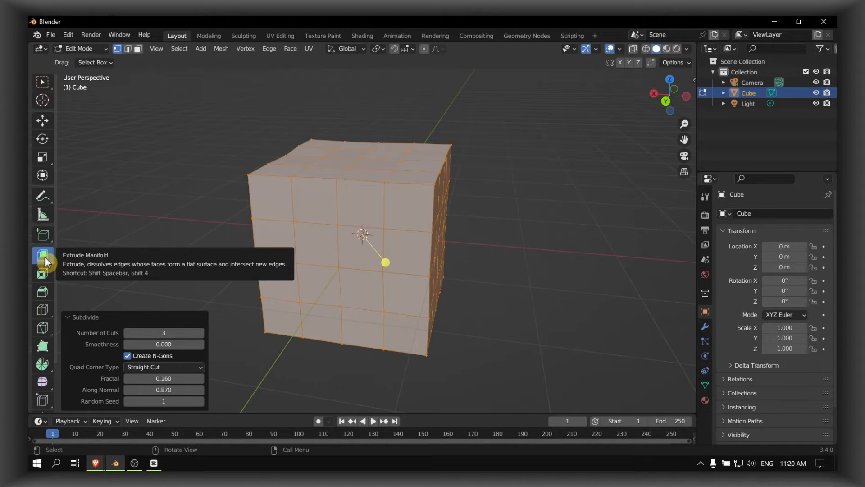
{"action": "mouse_move", "coordinate": [42, 254]}
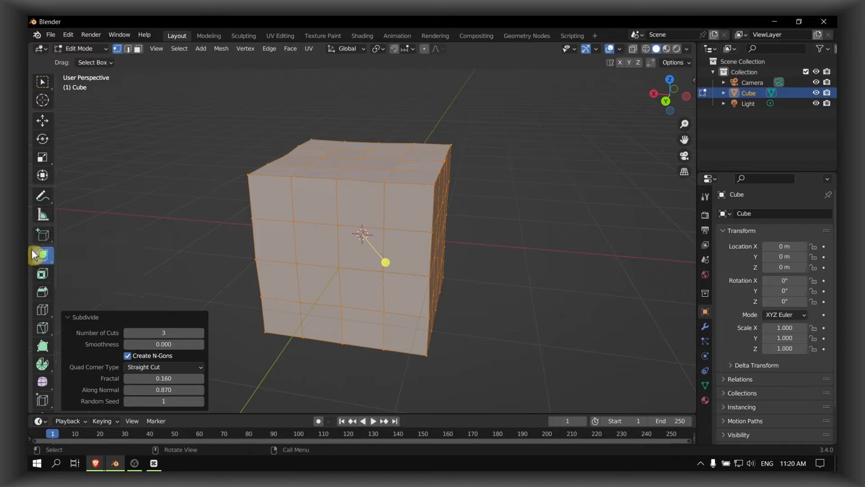
Extrude Manifold a selected face about 0.22 m inward, forming a square pocket.
{"action": "left_click", "coordinate": [42, 255]}
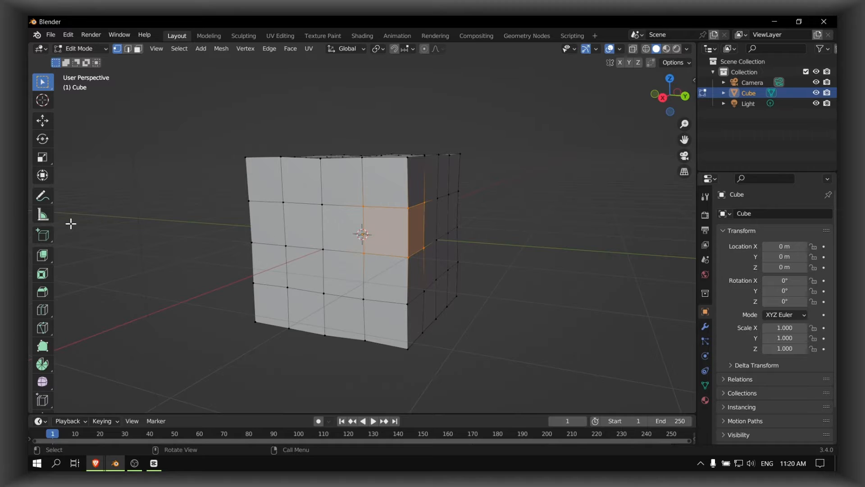
{"action": "left_click", "coordinate": [42, 255]}
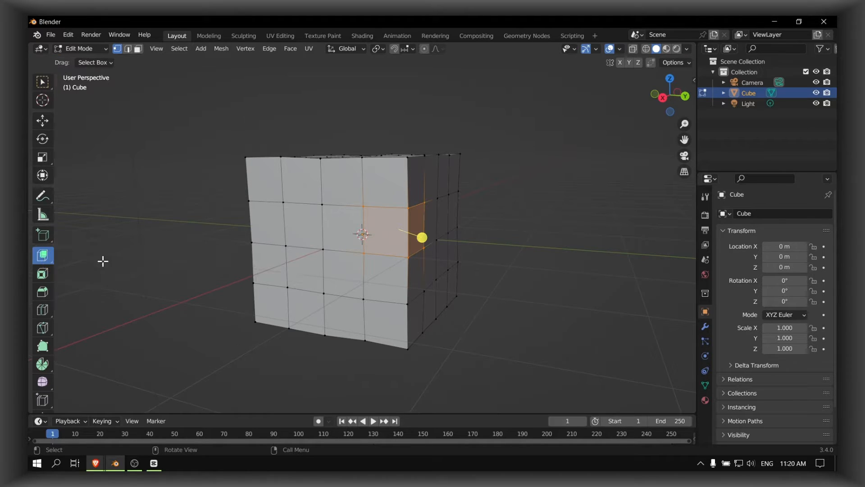
{"action": "left_click_drag", "start_coordinate": [422, 237], "coordinate": [415, 232]}
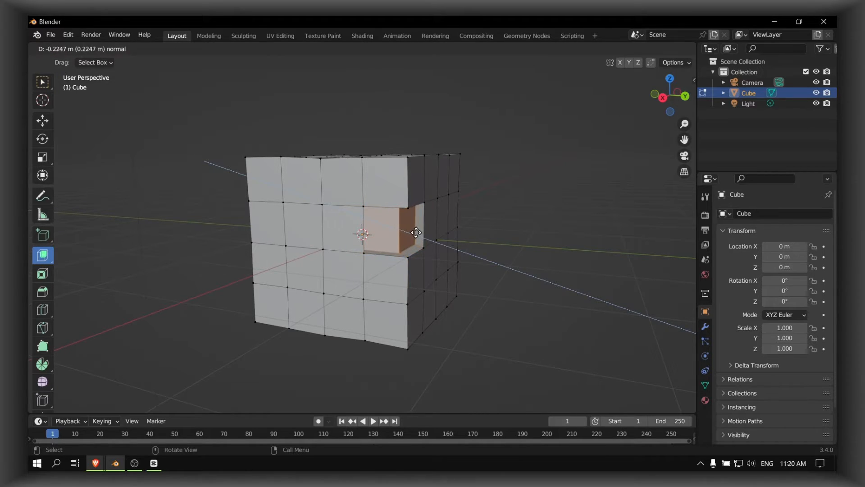